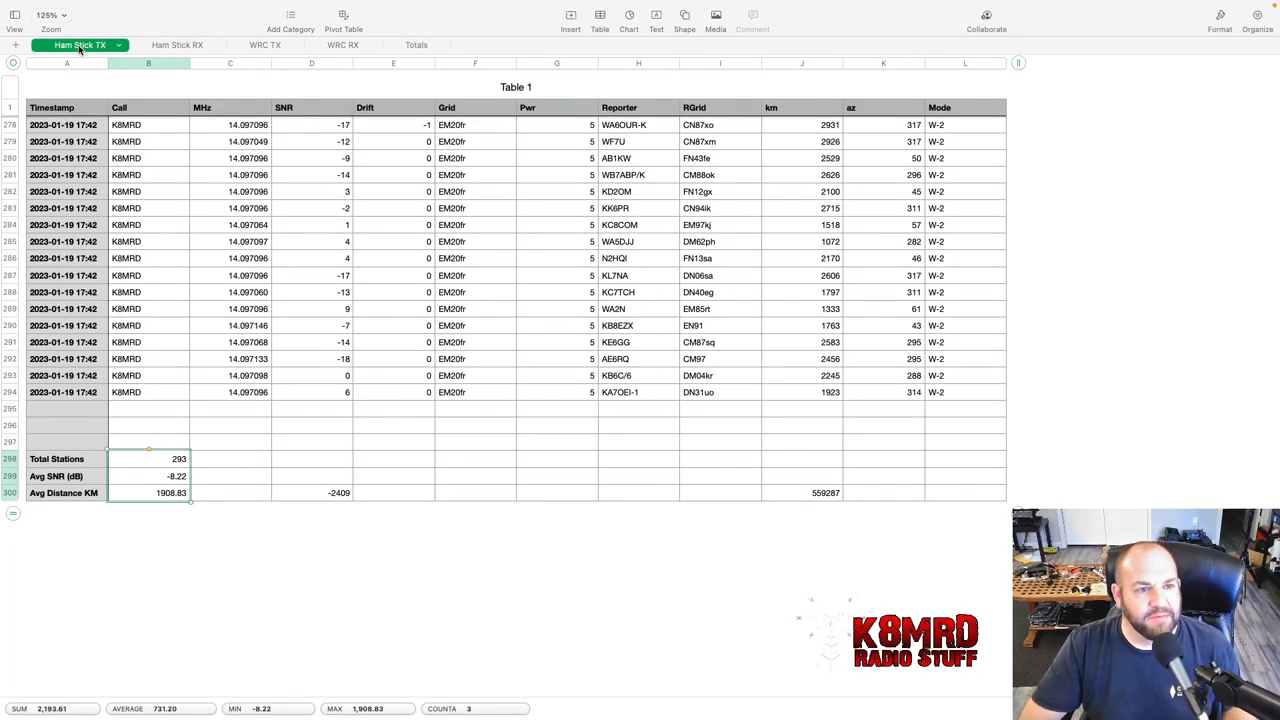
# Step: Review the Ham Stick TX average distance formula after glancing at Ham Stick RX
pyautogui.click(188, 46)
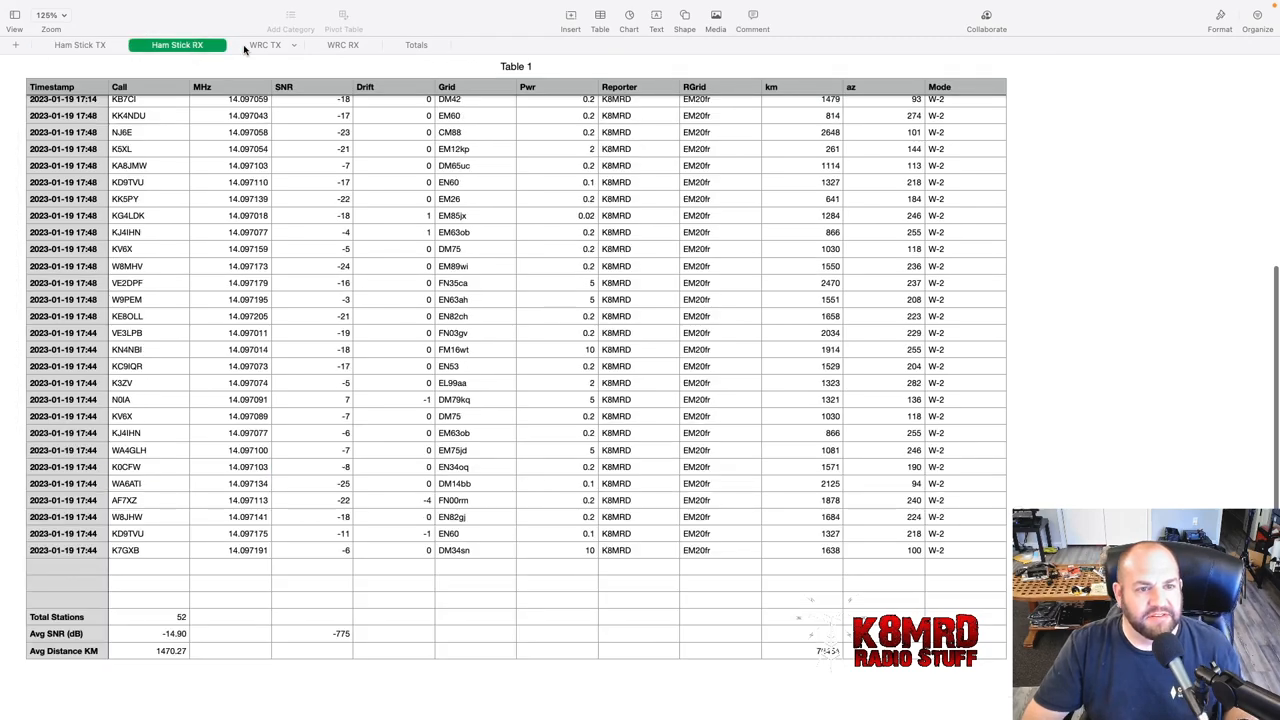
pyautogui.click(346, 44)
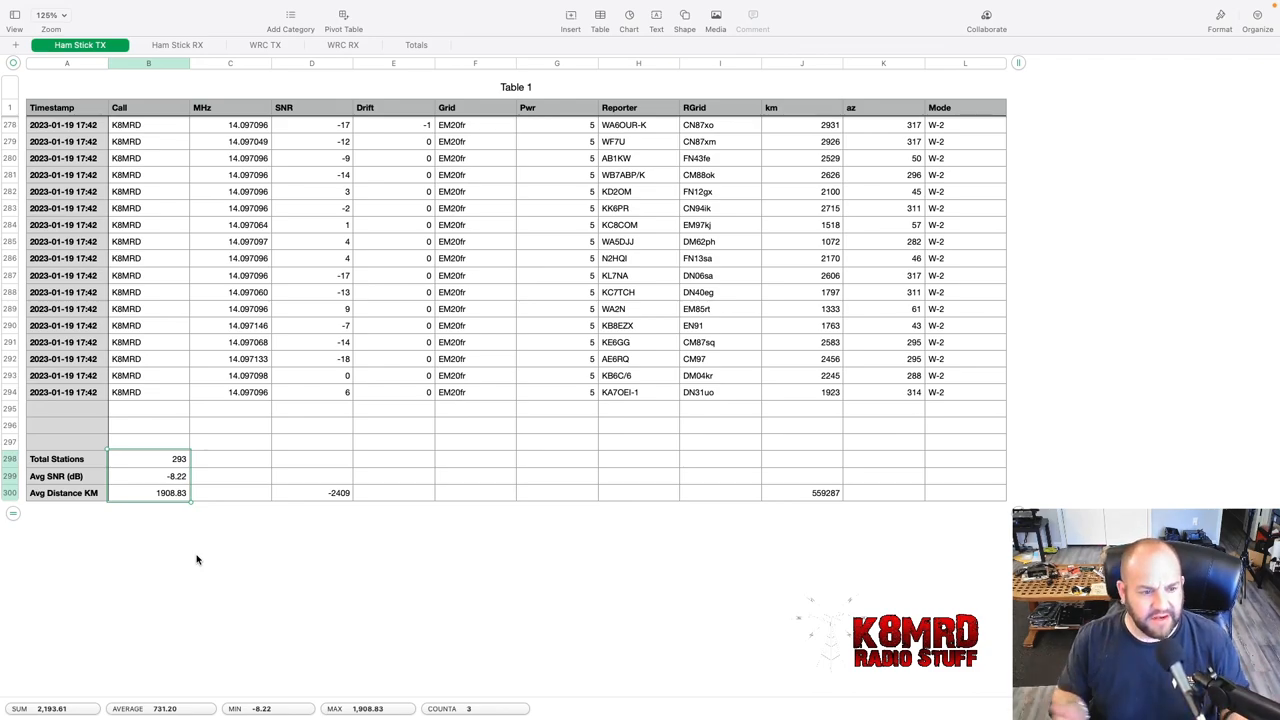
pyautogui.moveTo(164, 552)
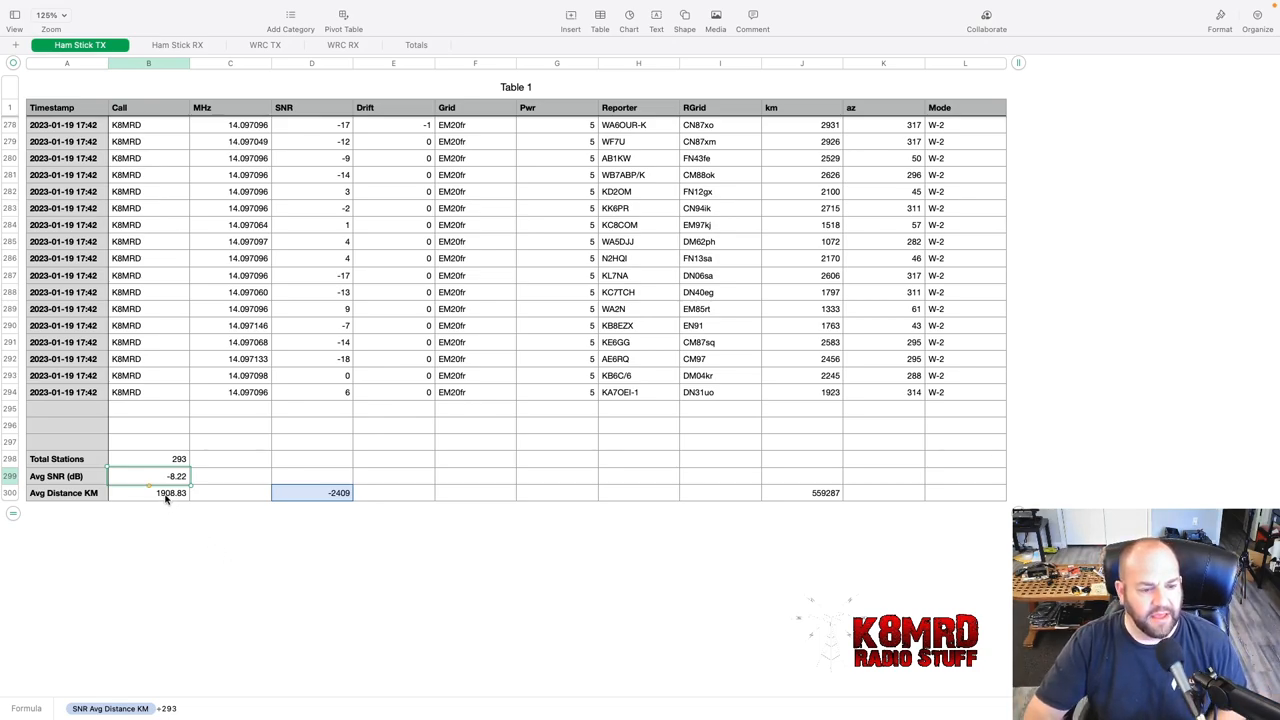
pyautogui.click(800, 492)
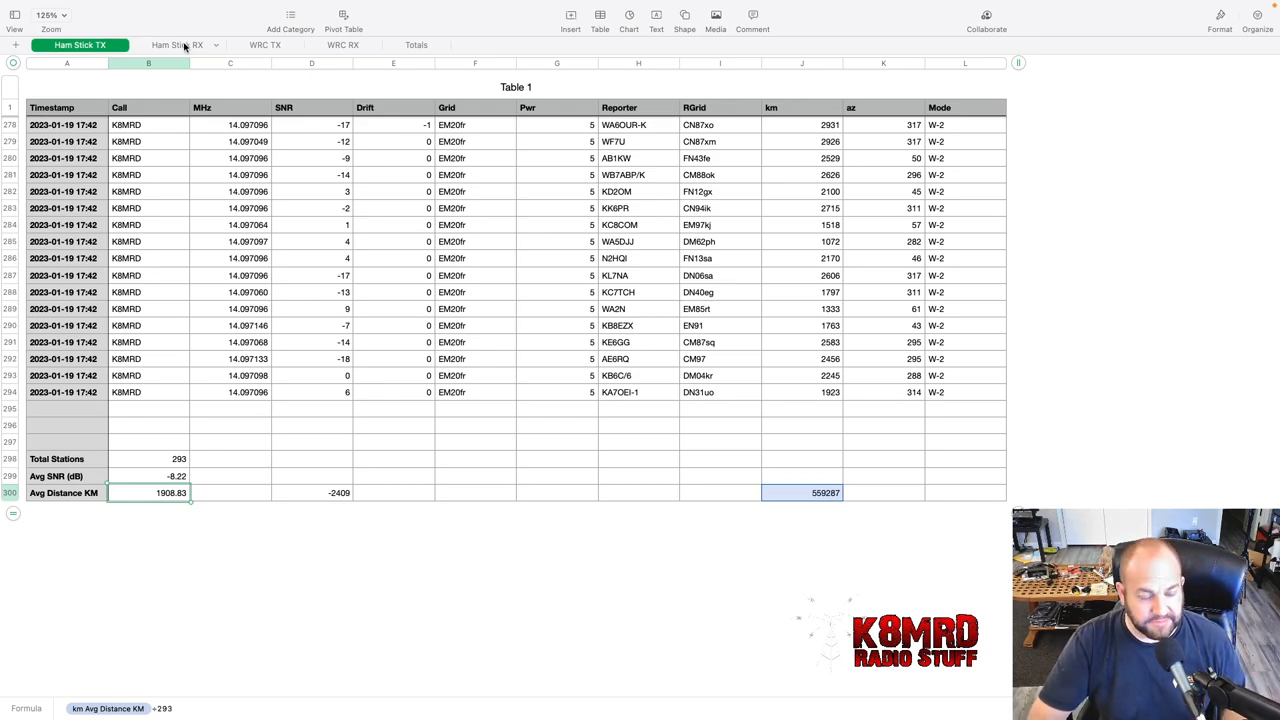
# Step: Review Ham Stick RX totals (52 stations, -14.90 dB, 1470.27 km), then show WRC TX
pyautogui.click(184, 44)
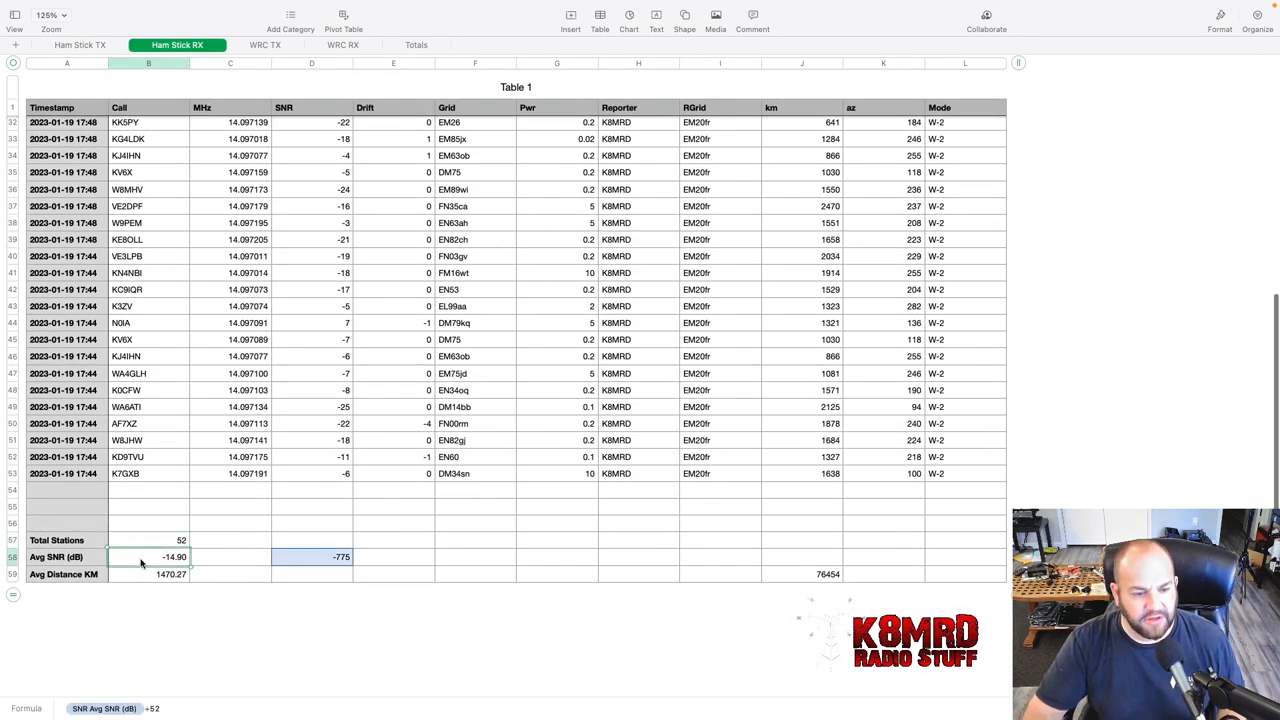
pyautogui.moveTo(156, 592)
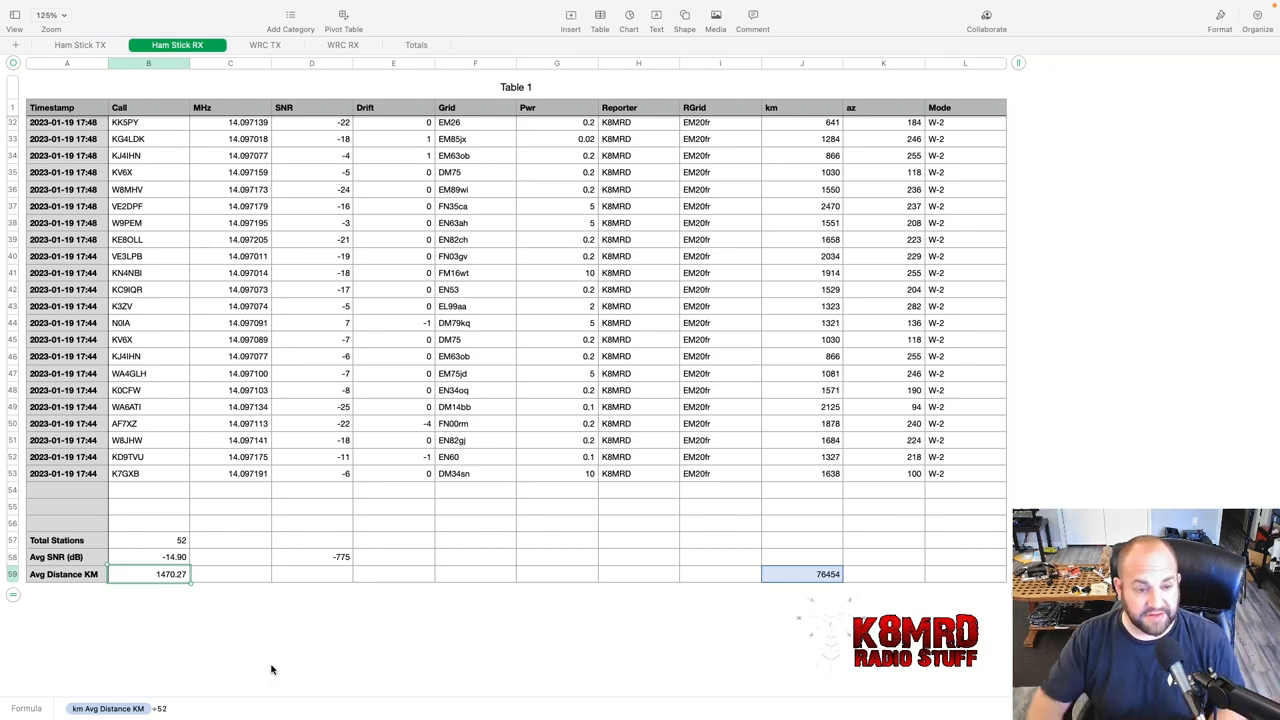
pyautogui.click(268, 46)
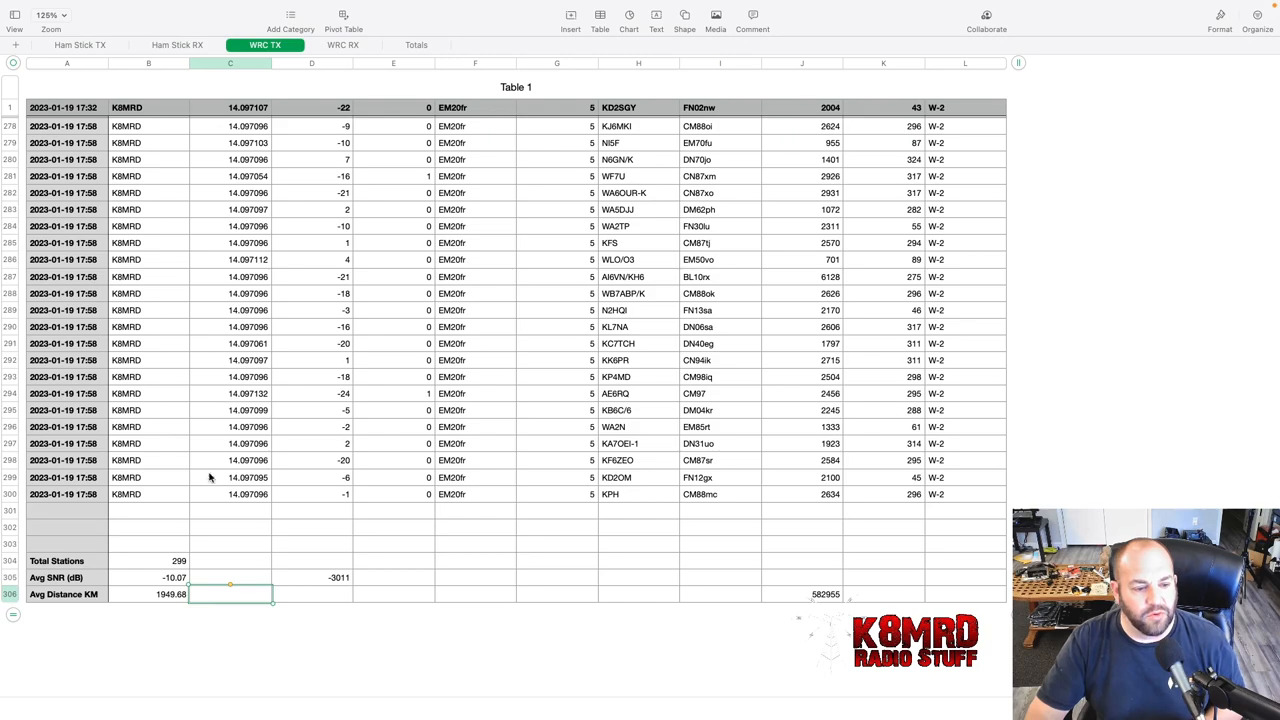
# Step: Check the WRC TX Avg SNR and Avg Distance formulas, then show the WRC RX sheet
pyautogui.click(156, 560)
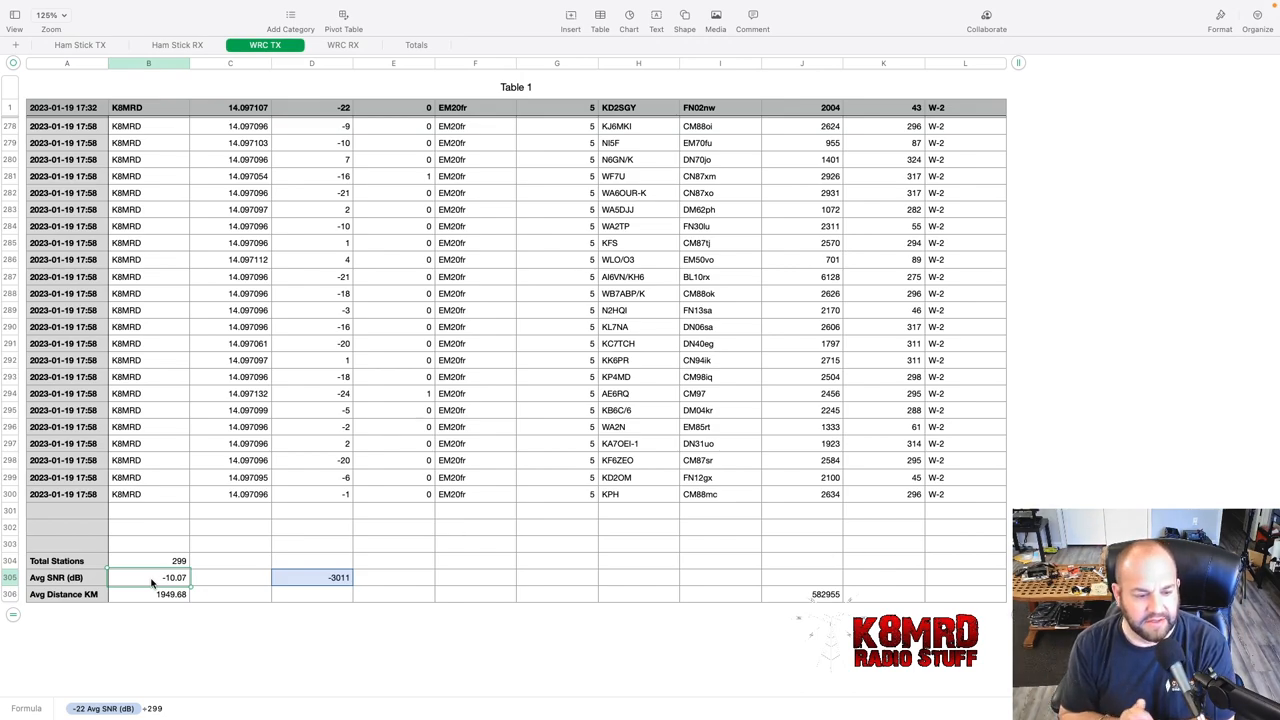
pyautogui.click(170, 596)
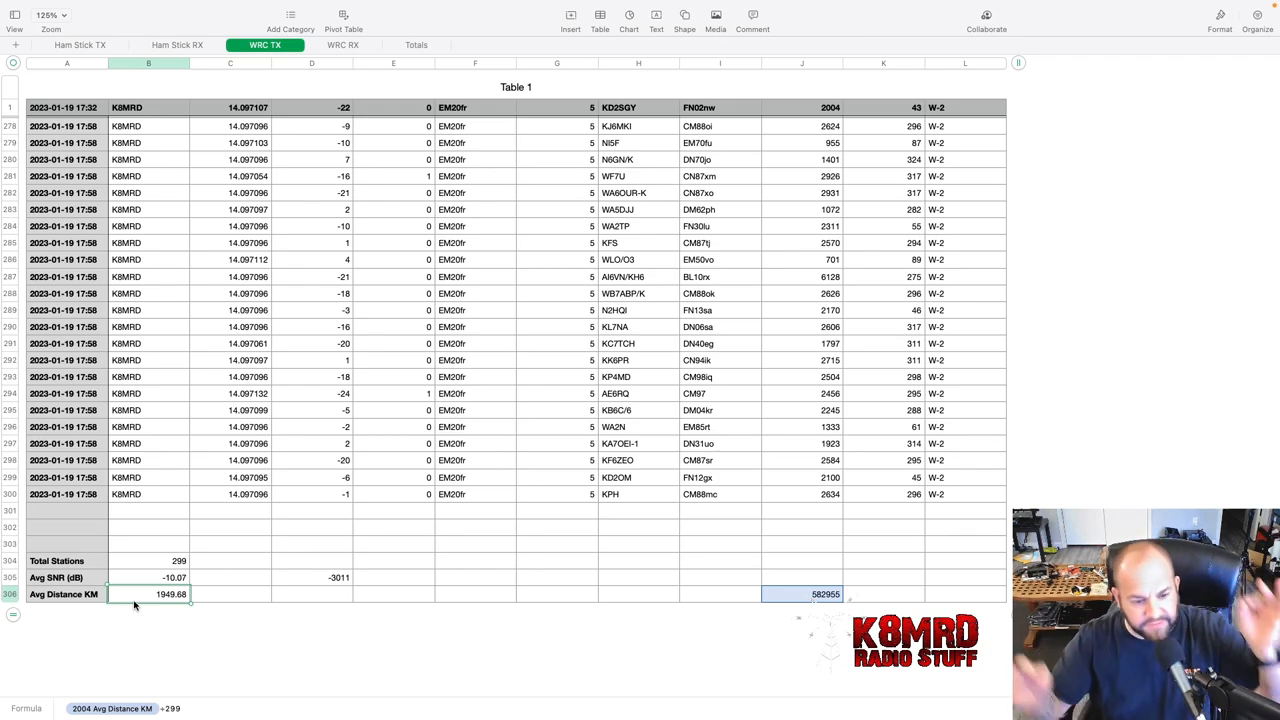
pyautogui.moveTo(180, 304)
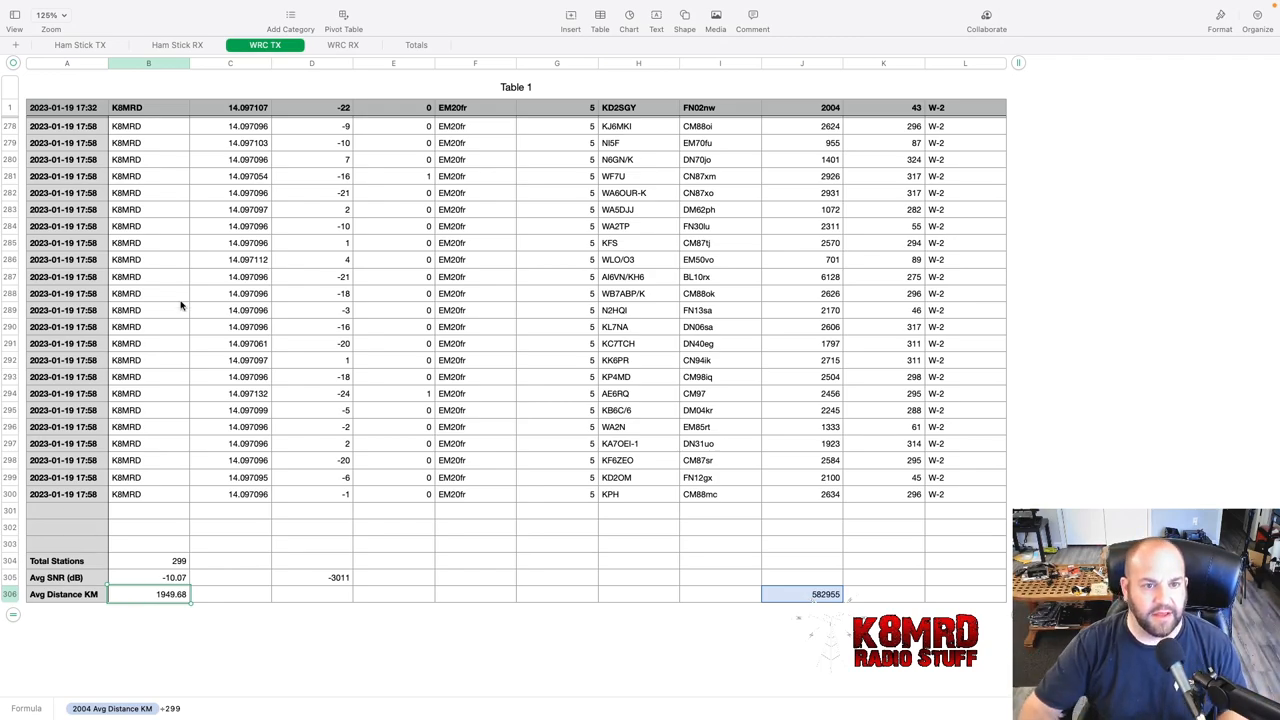
pyautogui.click(356, 44)
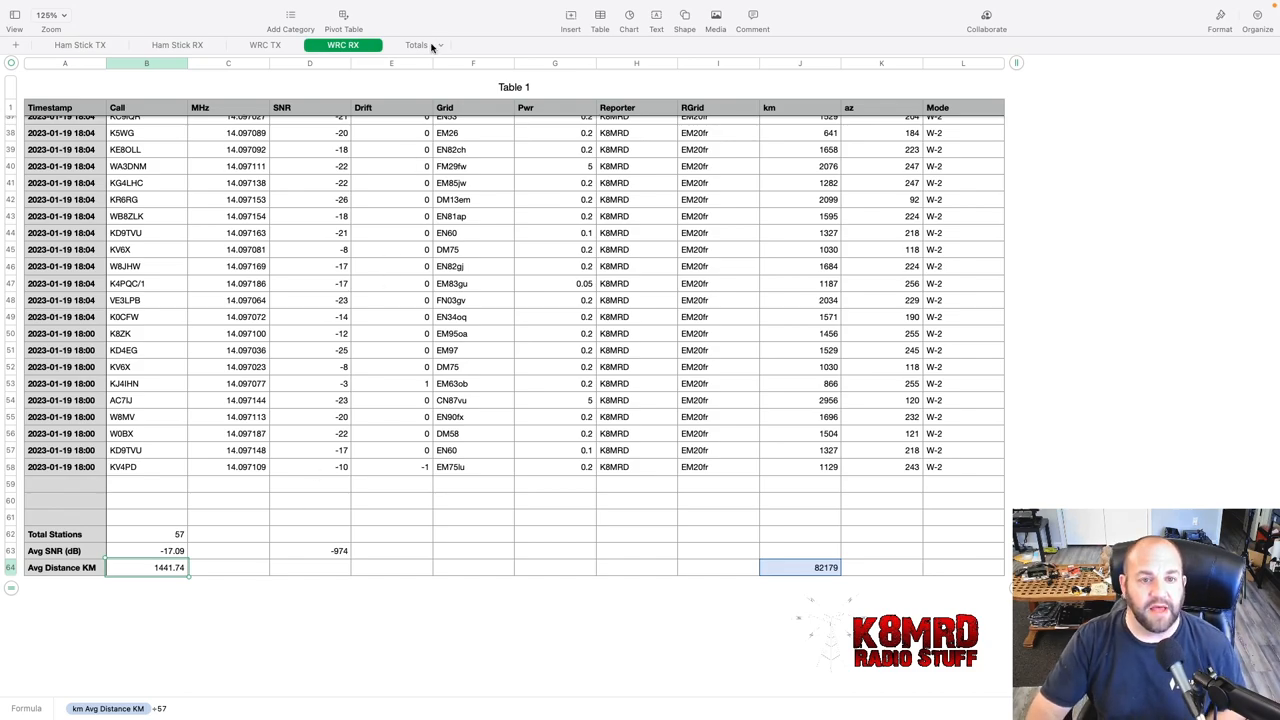
pyautogui.click(408, 44)
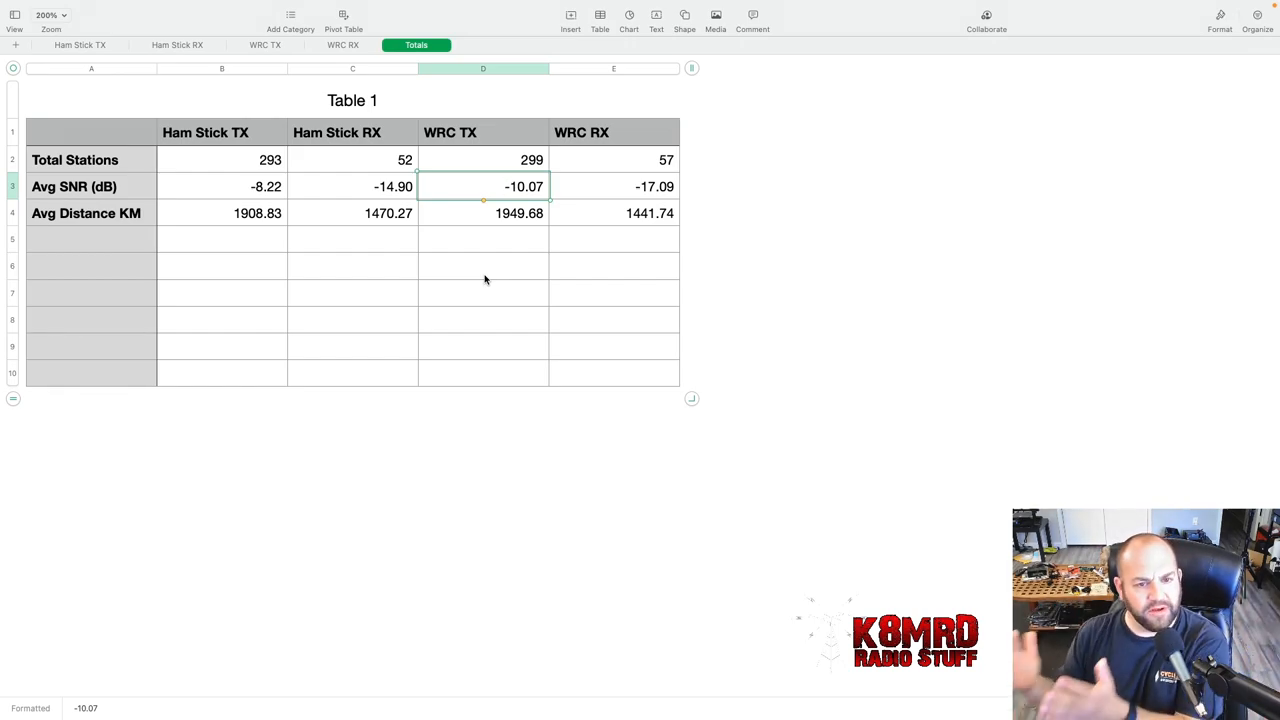
pyautogui.click(352, 186)
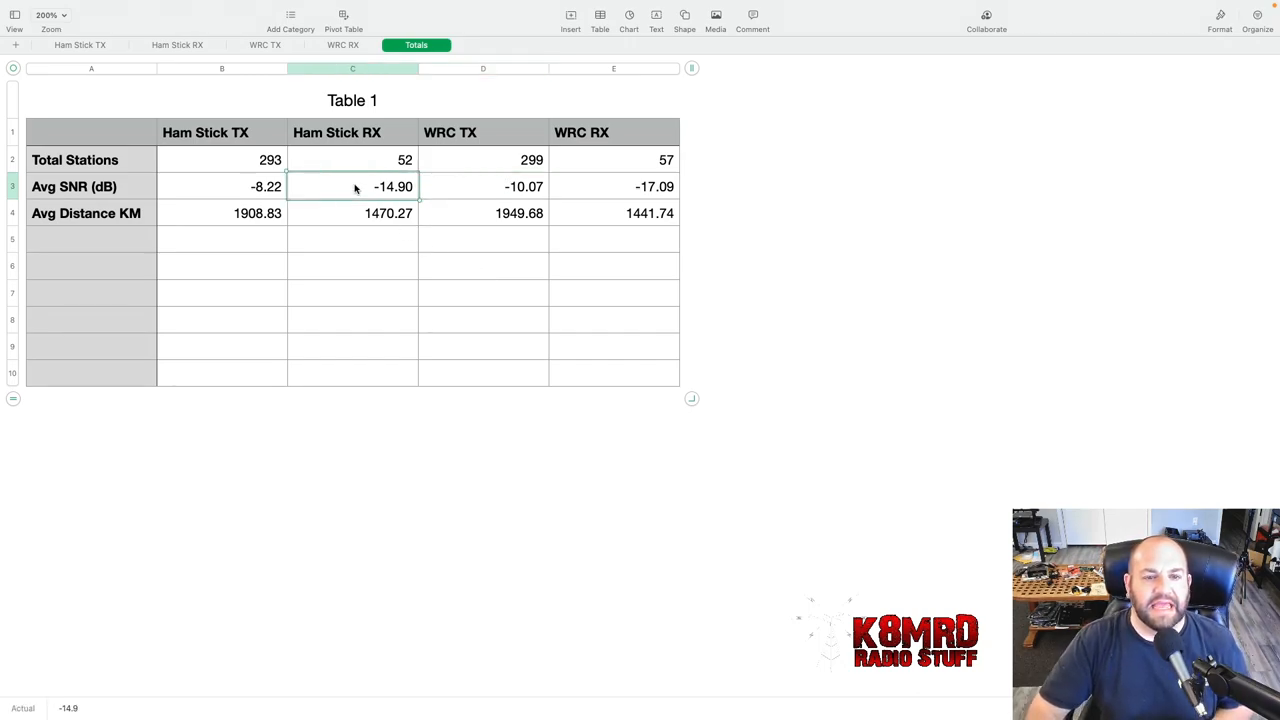
pyautogui.moveTo(380, 224)
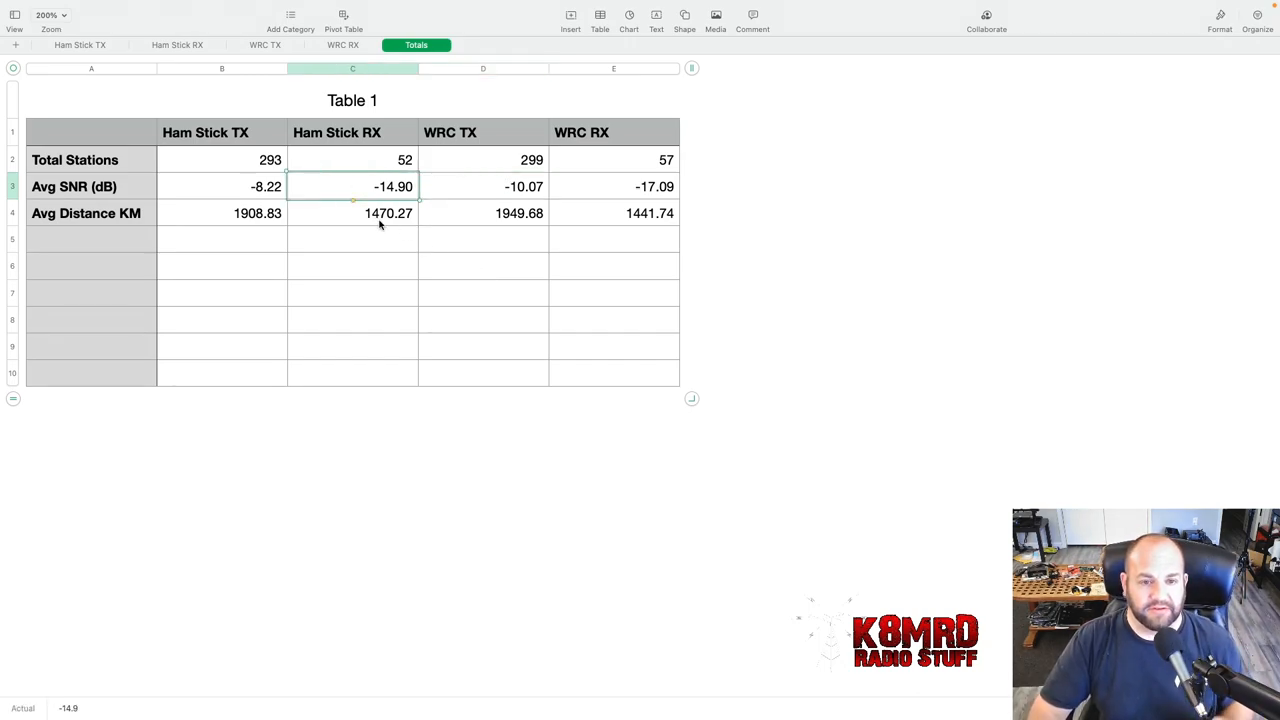
pyautogui.click(612, 186)
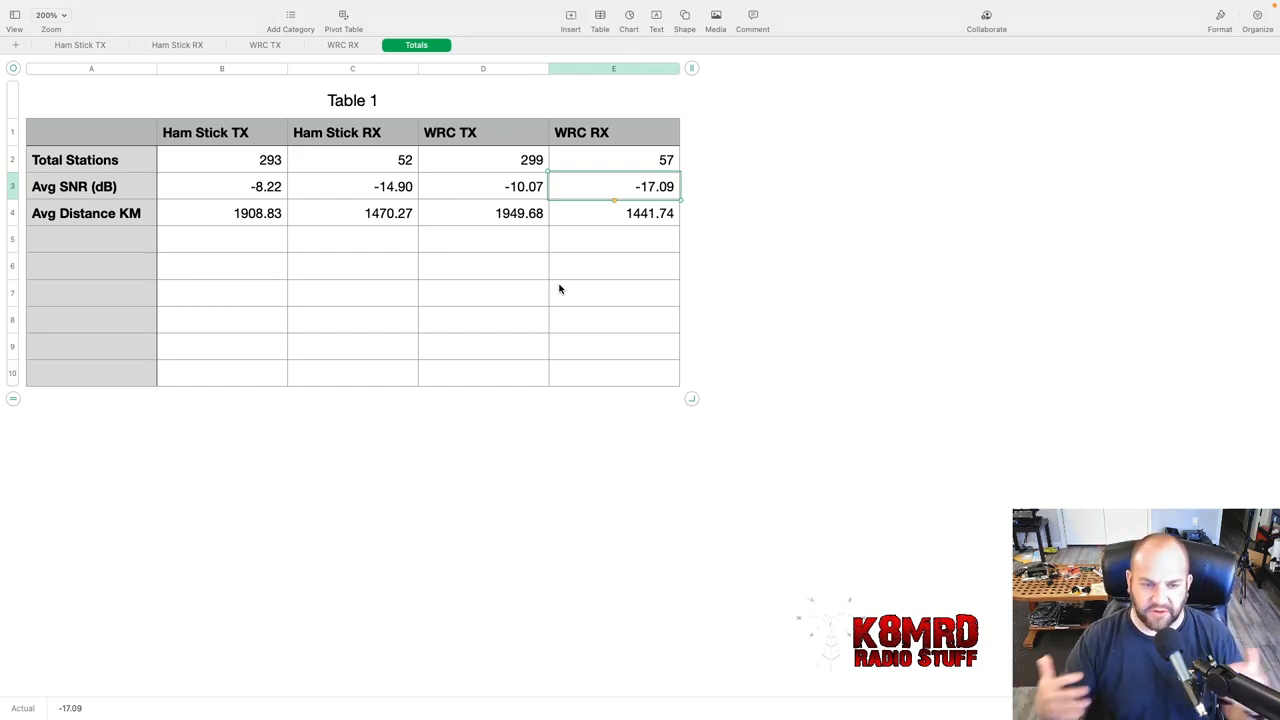
pyautogui.click(484, 212)
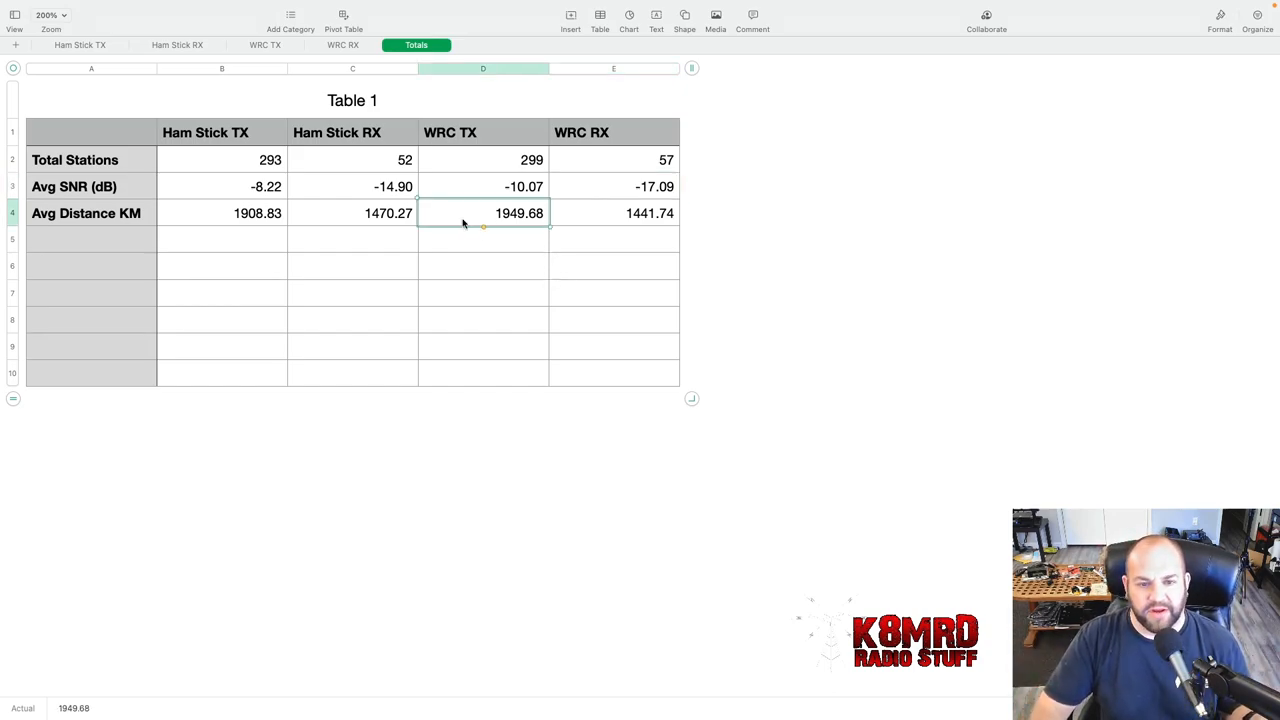
pyautogui.click(220, 212)
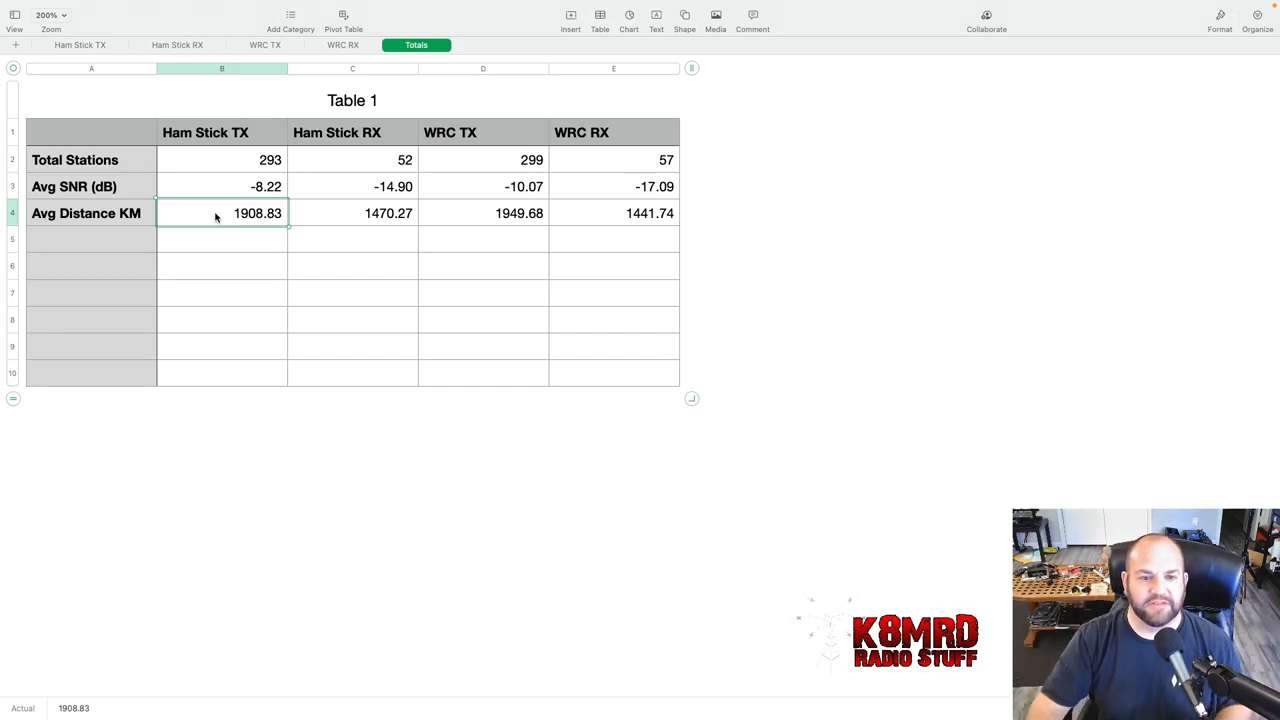
pyautogui.click(360, 212)
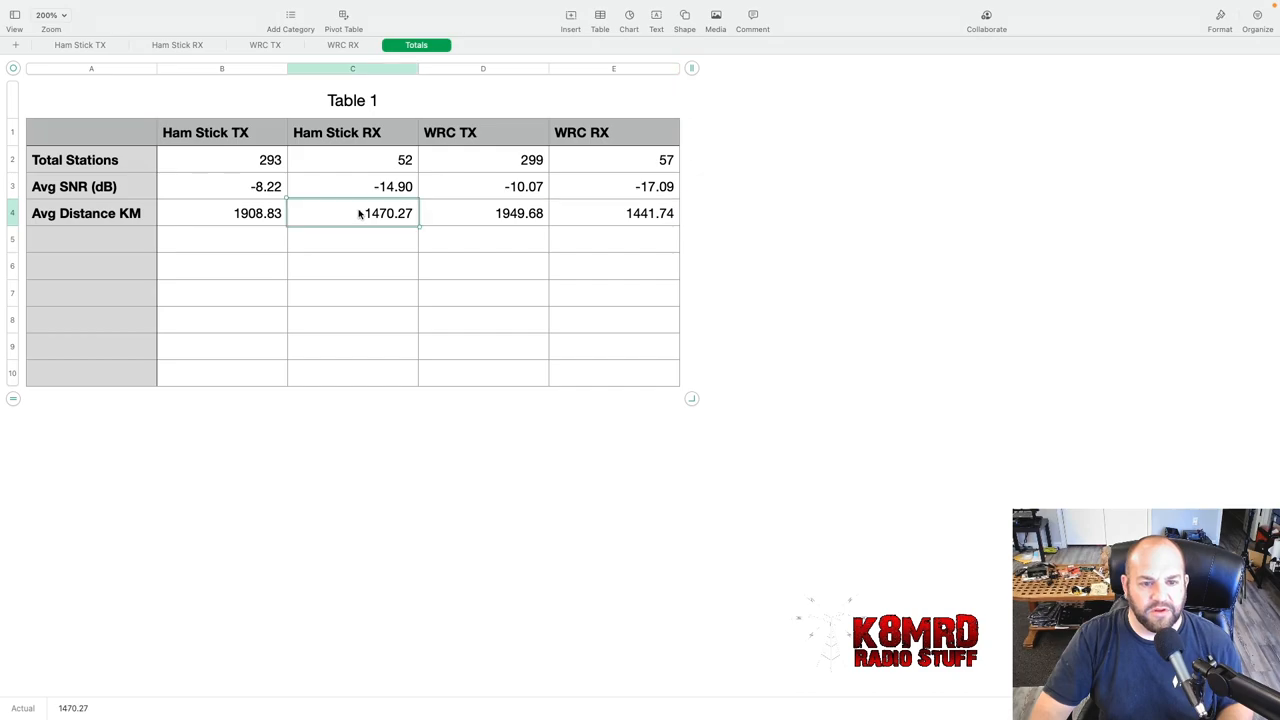
pyautogui.moveTo(418, 286)
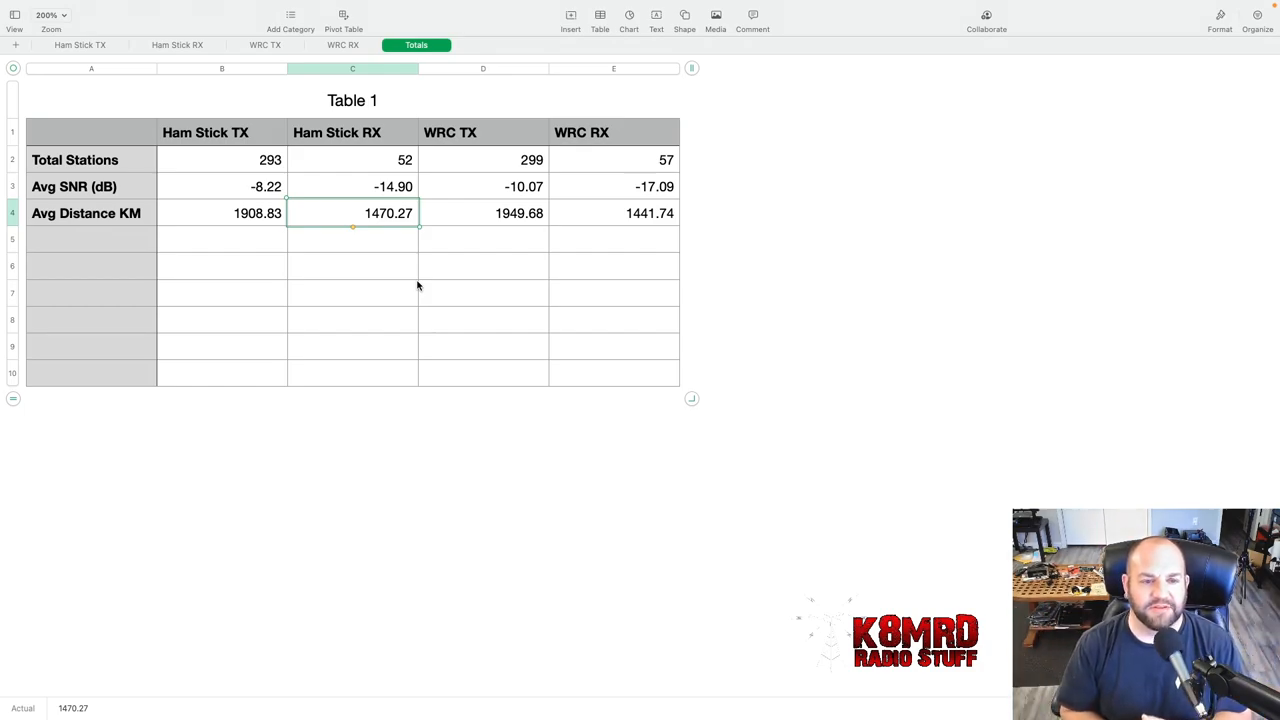
pyautogui.click(472, 186)
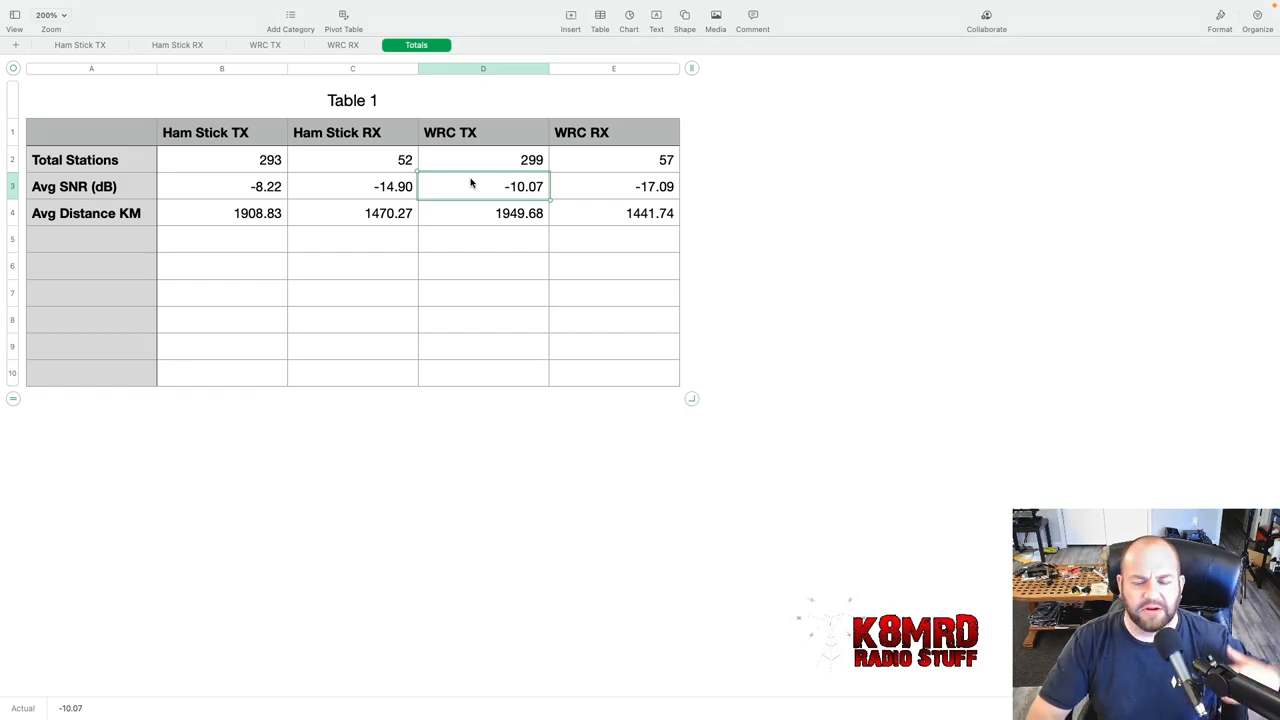
pyautogui.moveTo(476, 206)
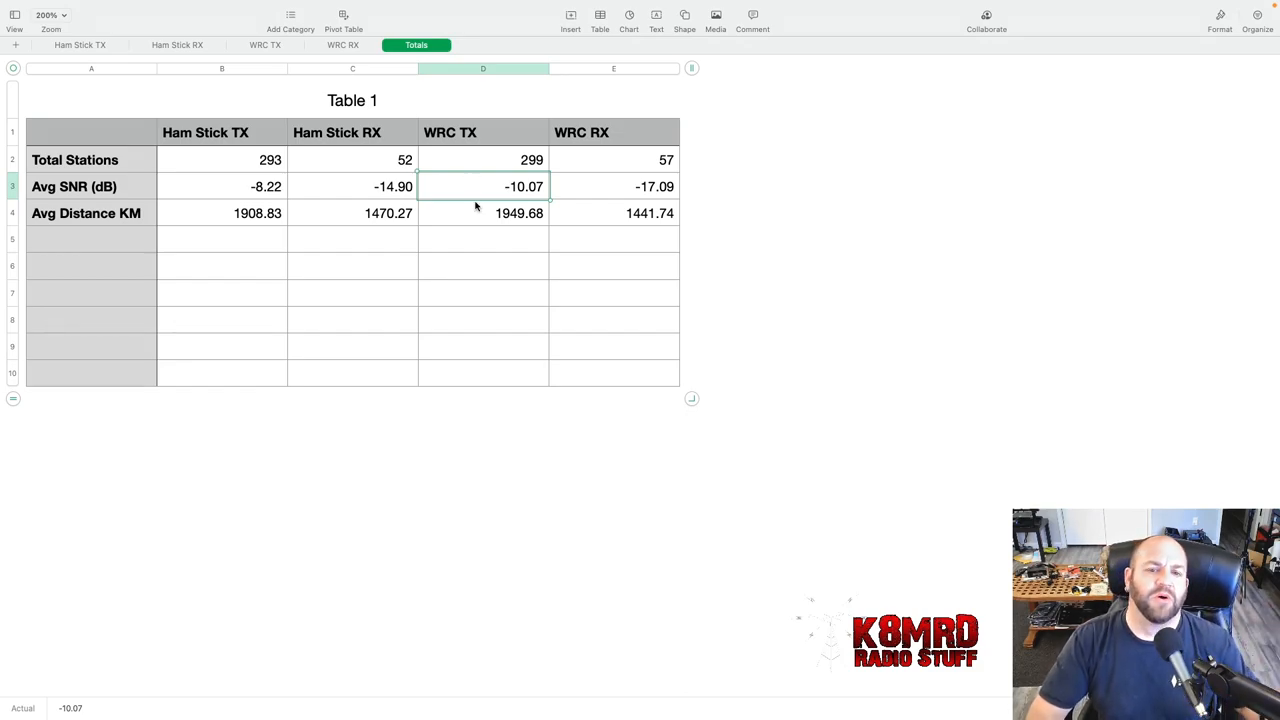
pyautogui.click(480, 212)
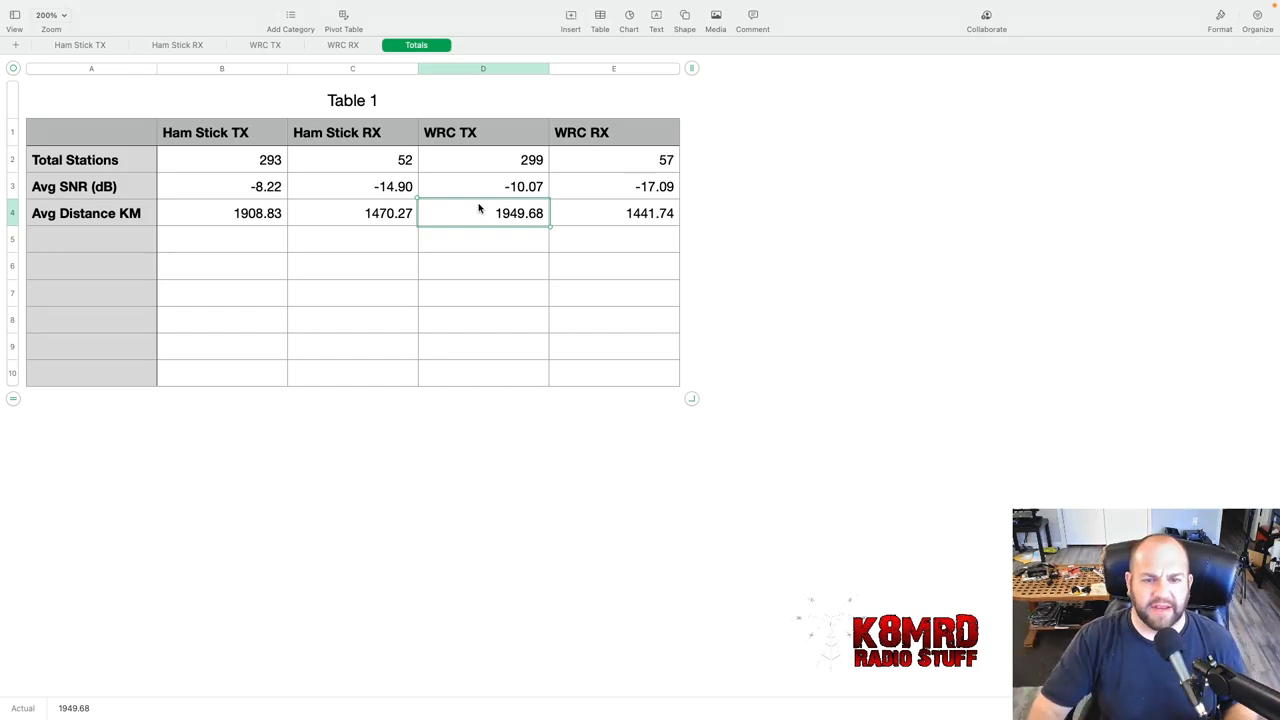
pyautogui.click(214, 196)
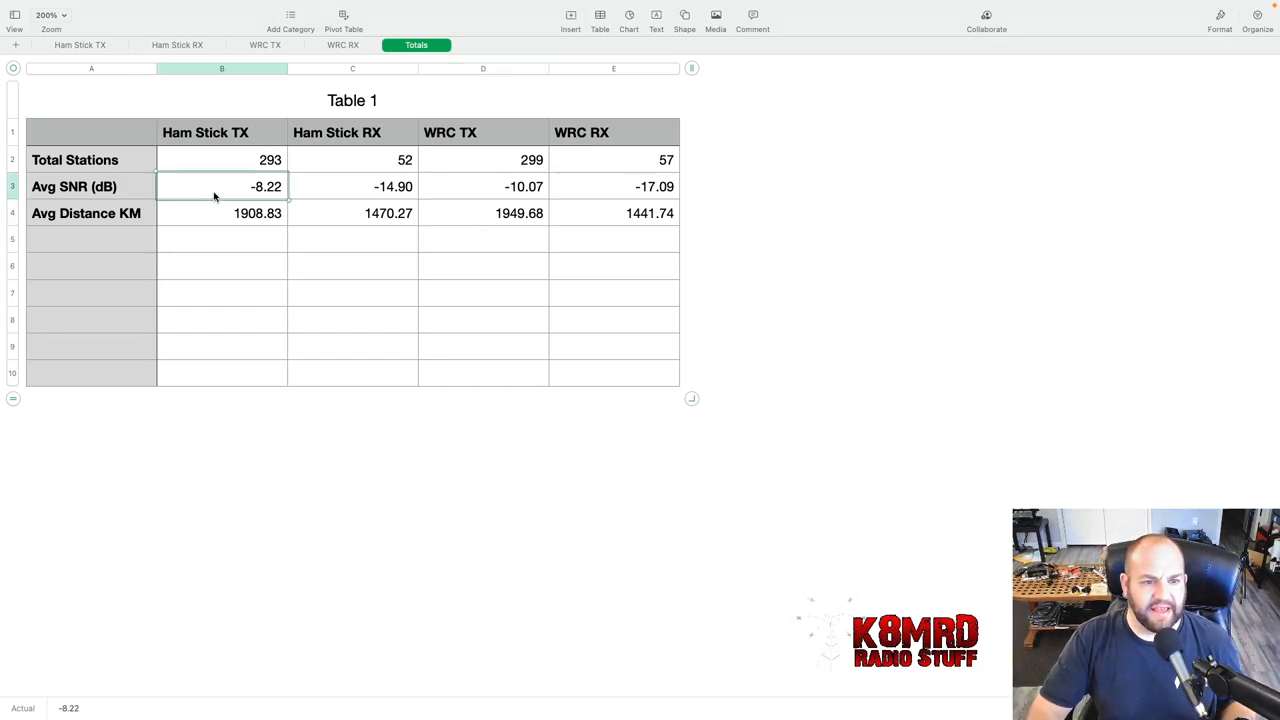
pyautogui.click(484, 186)
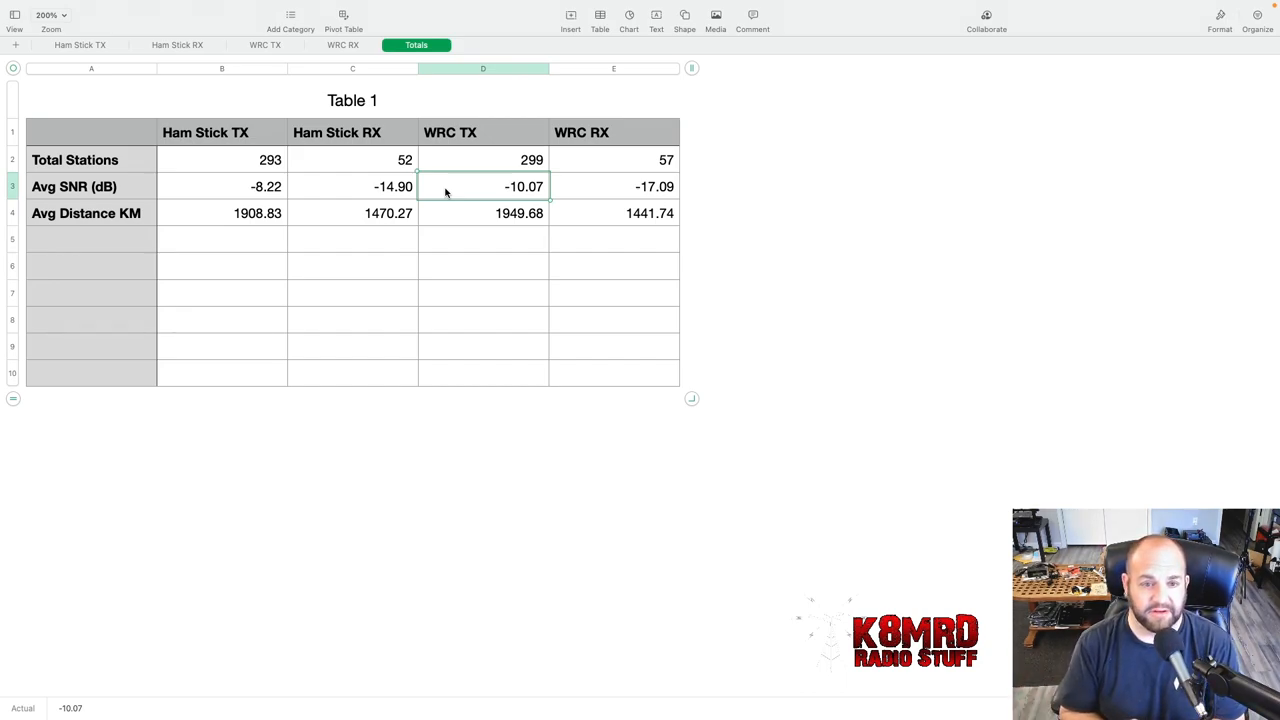
pyautogui.click(602, 188)
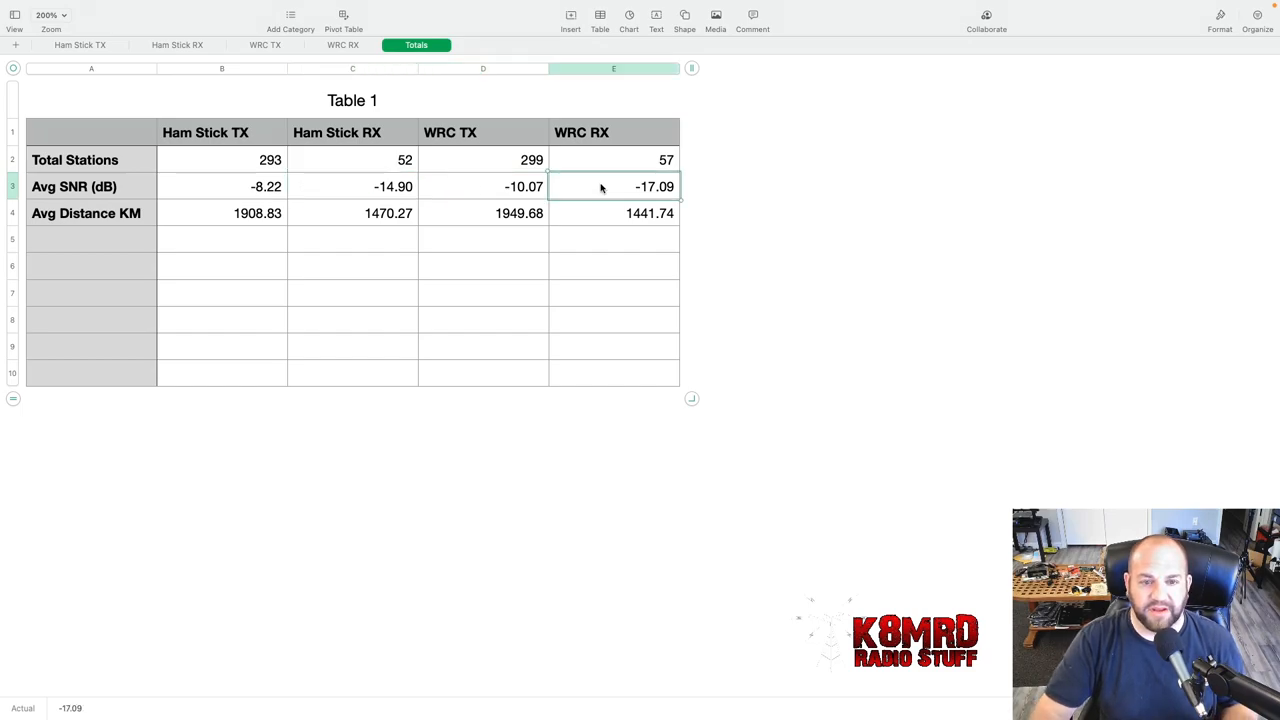